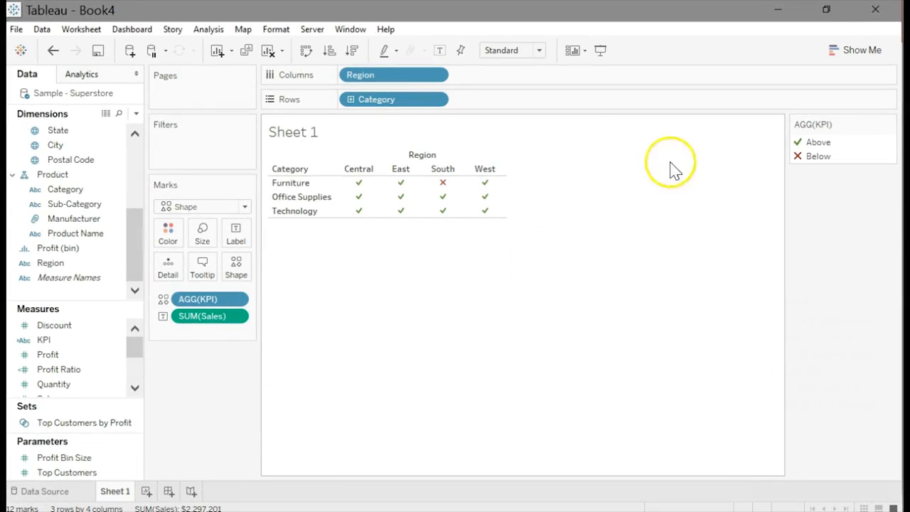
pyautogui.moveTo(360, 183)
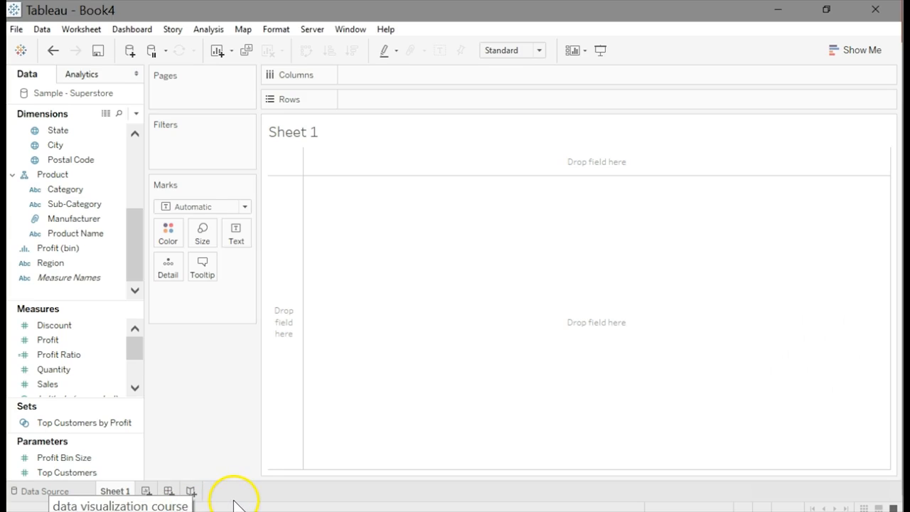
pyautogui.moveTo(380, 509)
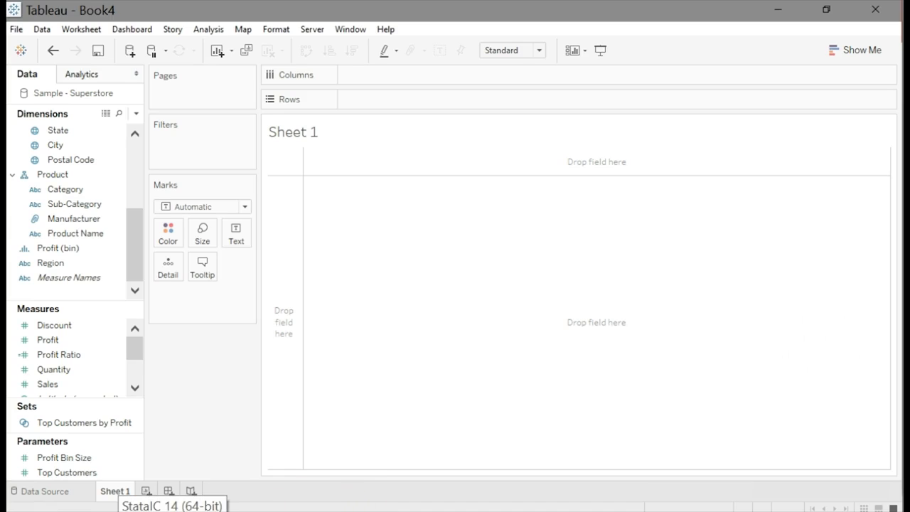
# Lay out Category as rows and Region as columns to form the sales text table.
pyautogui.click(65, 190)
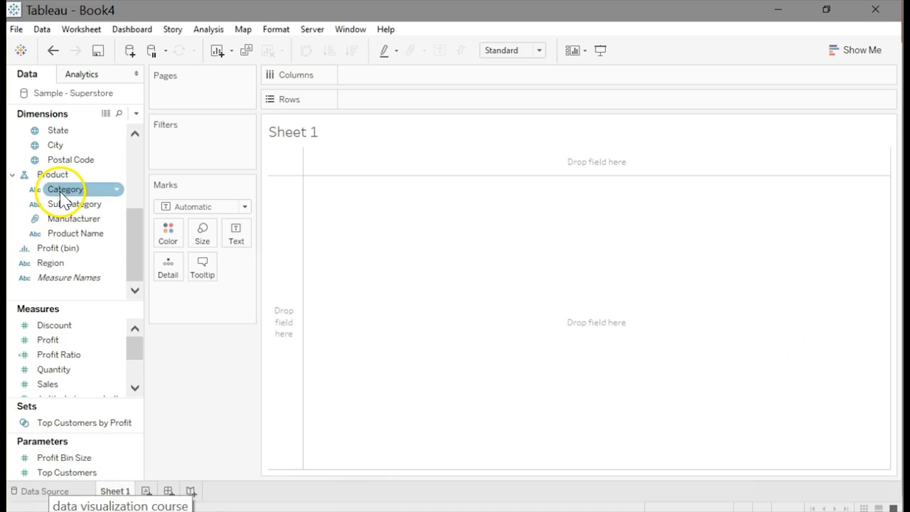
pyautogui.moveTo(66, 189); pyautogui.dragTo(377, 99)
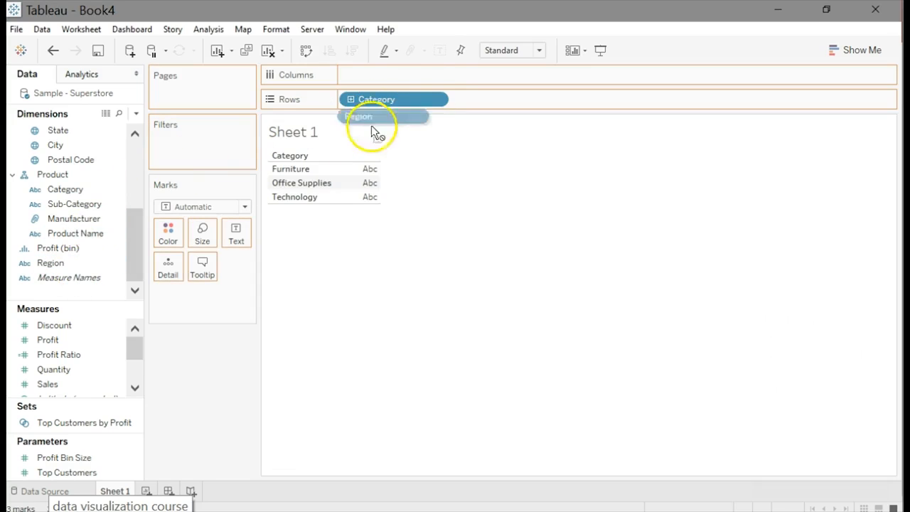
pyautogui.moveTo(384, 117); pyautogui.dragTo(394, 75)
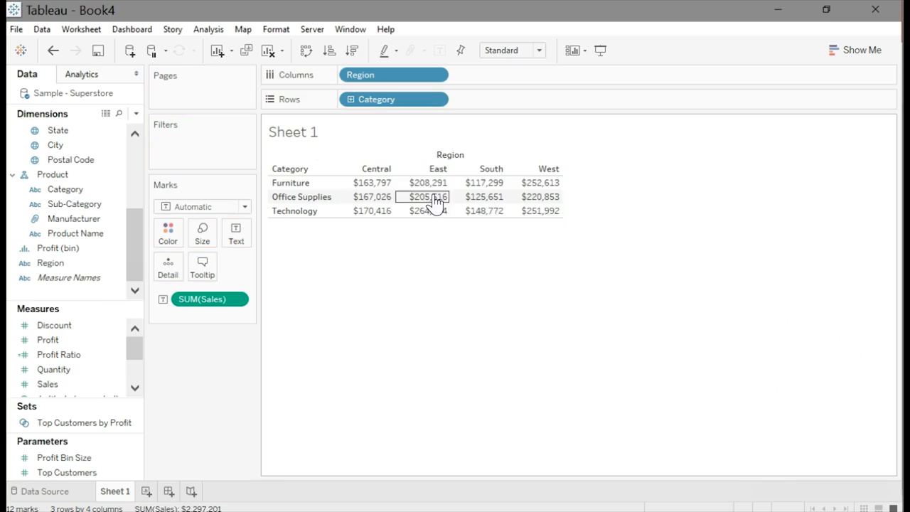
pyautogui.moveTo(259, 347)
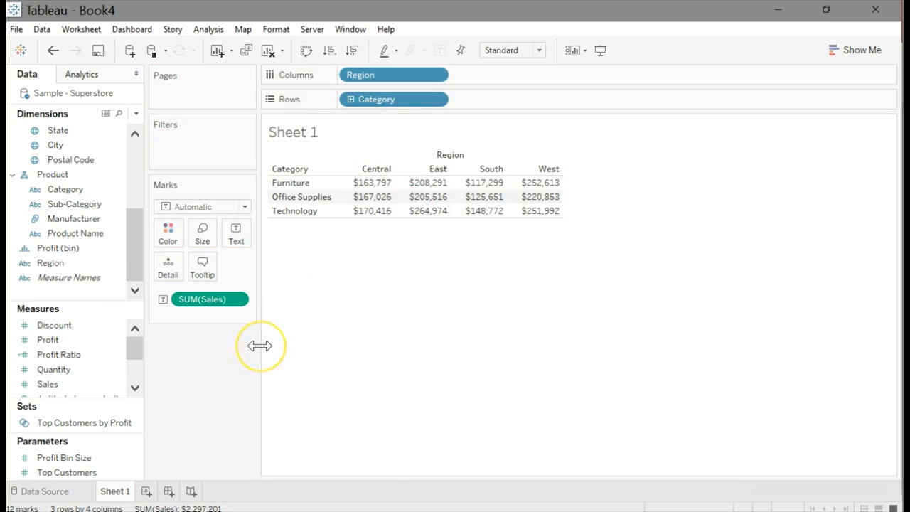
pyautogui.moveTo(526, 256)
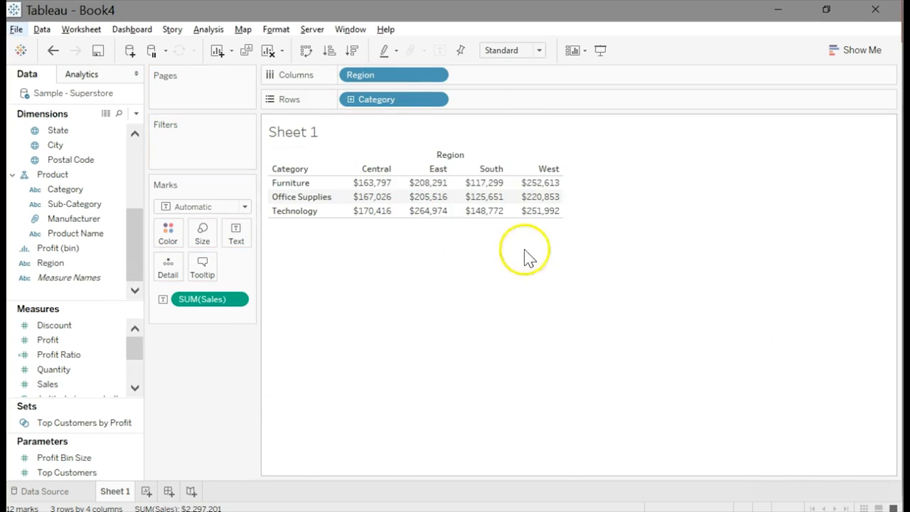
pyautogui.moveTo(228, 369)
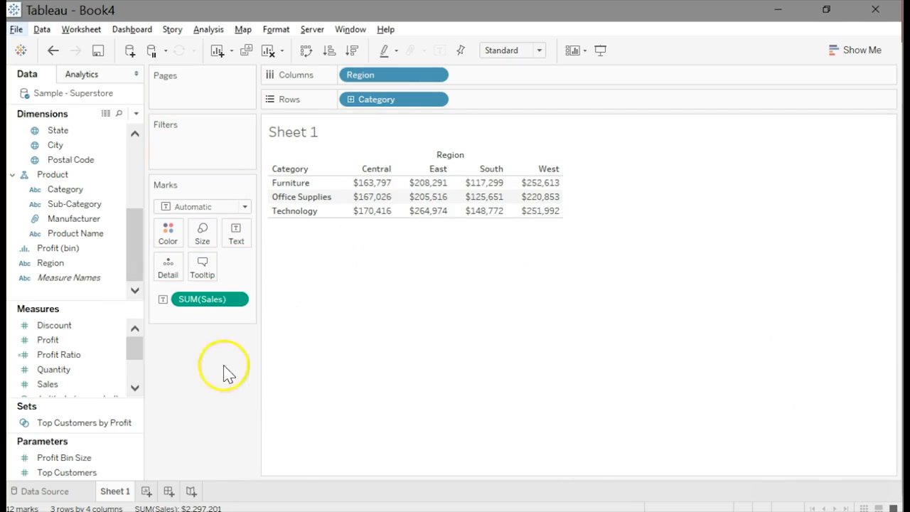
# Create a calculated field from the Sales measure's right-click menu.
pyautogui.rightClick(48, 384)
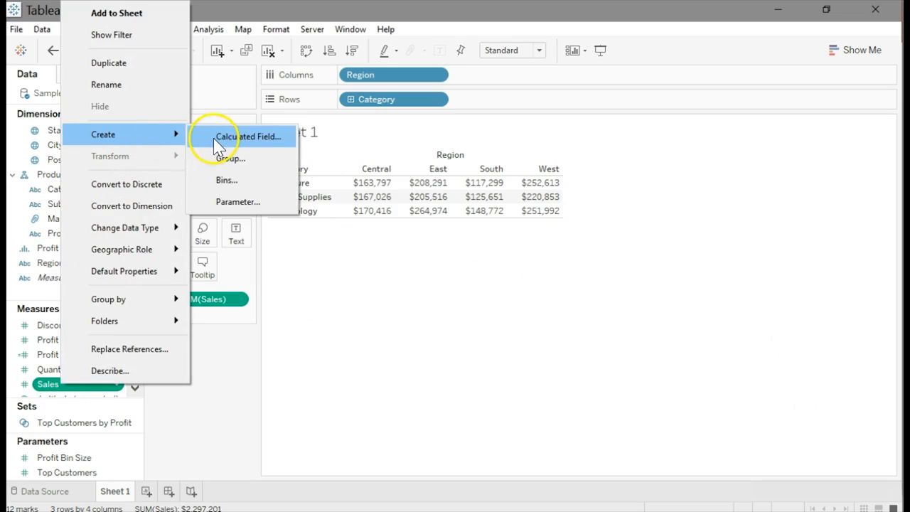
pyautogui.click(248, 136)
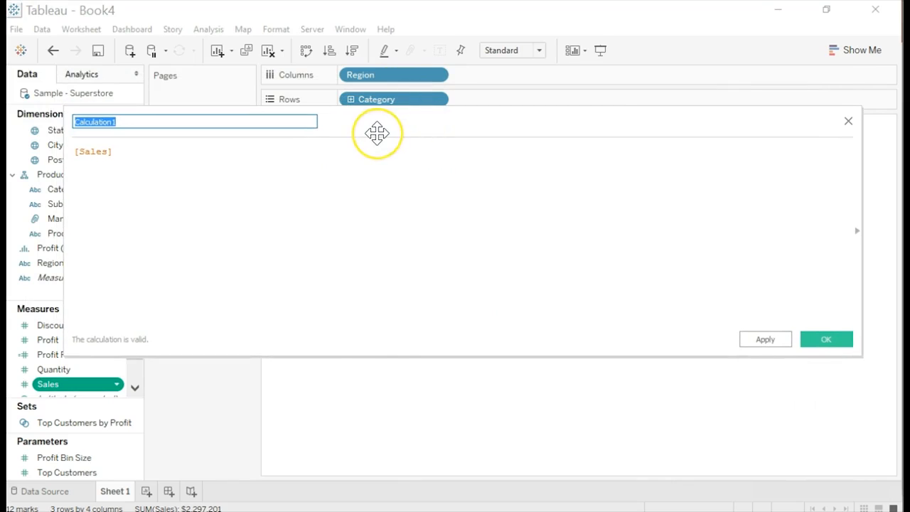
pyautogui.moveTo(377, 133)
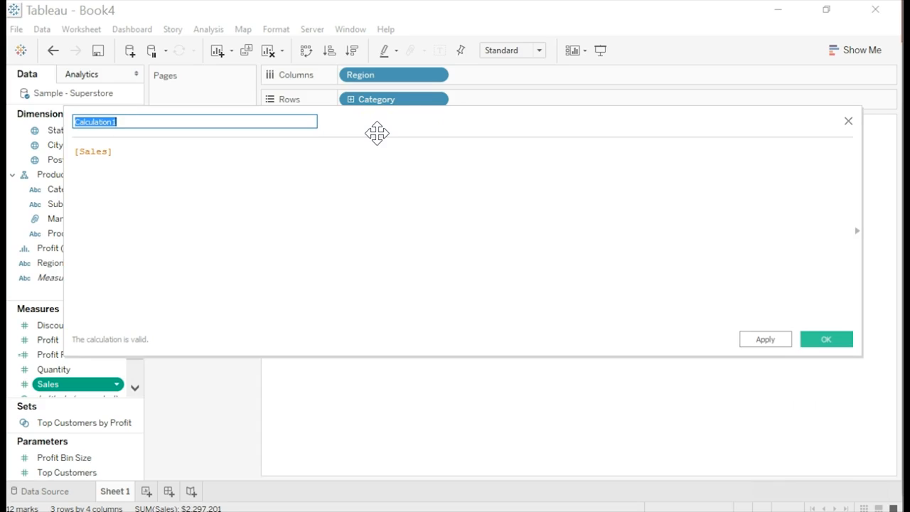
# Name the calculation KPI and enter the condition if sum([Sales]) > 125000.
pyautogui.write('K')
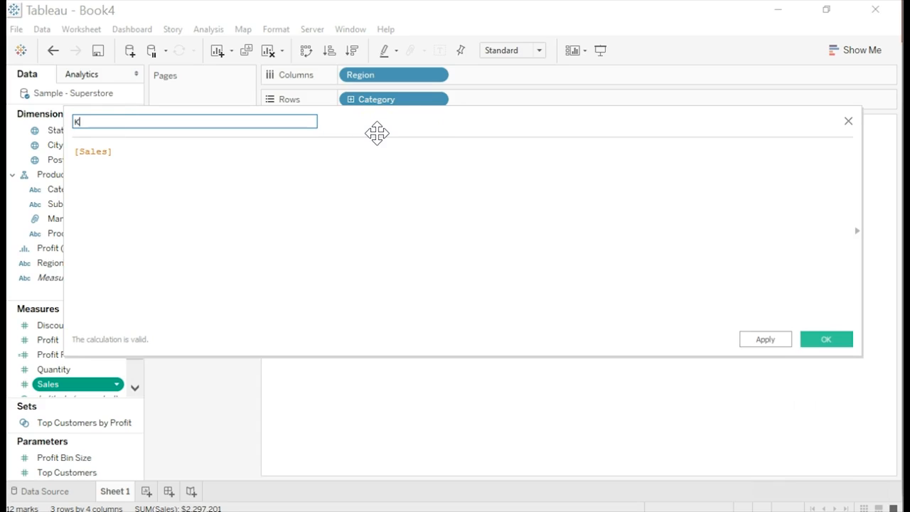
pyautogui.write('P1')
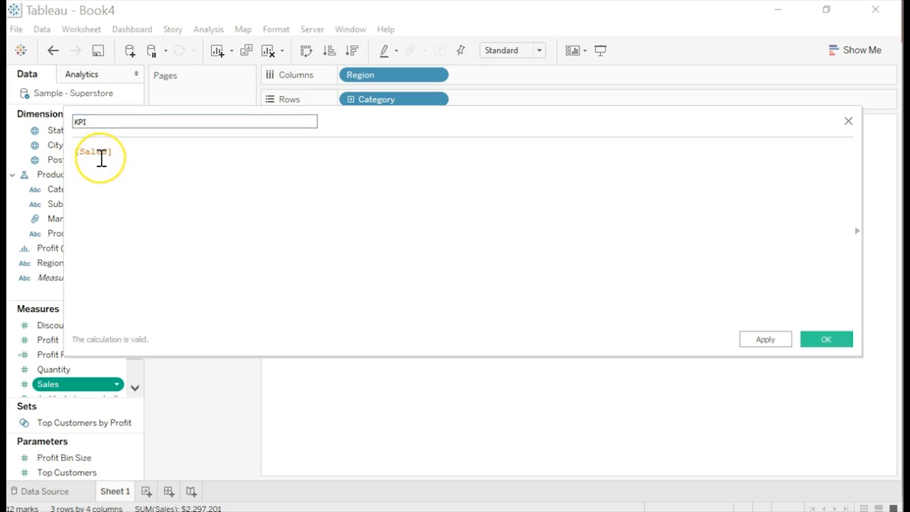
pyautogui.write('if')
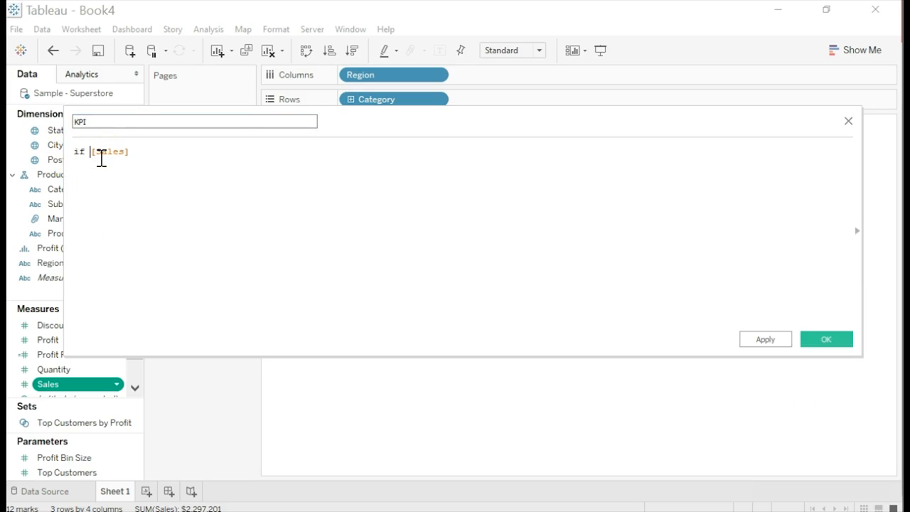
pyautogui.write(']')
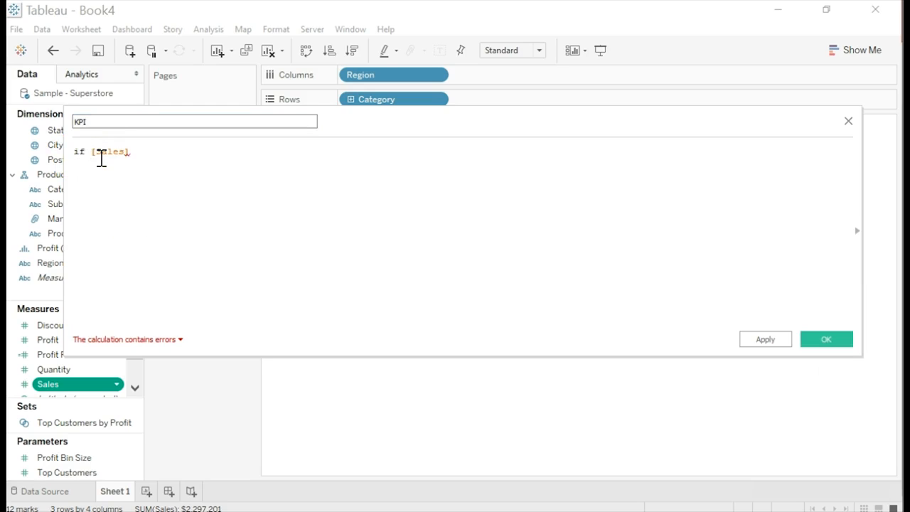
pyautogui.write('sum(')
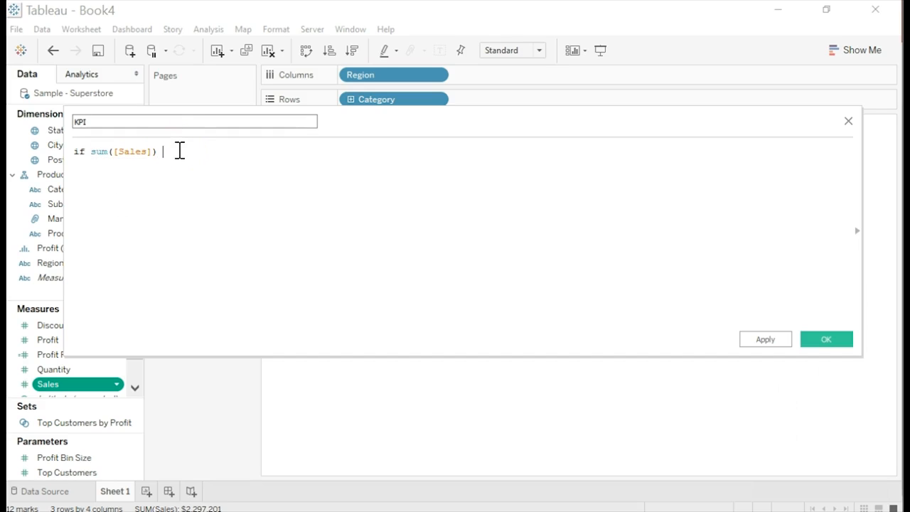
pyautogui.write('>')
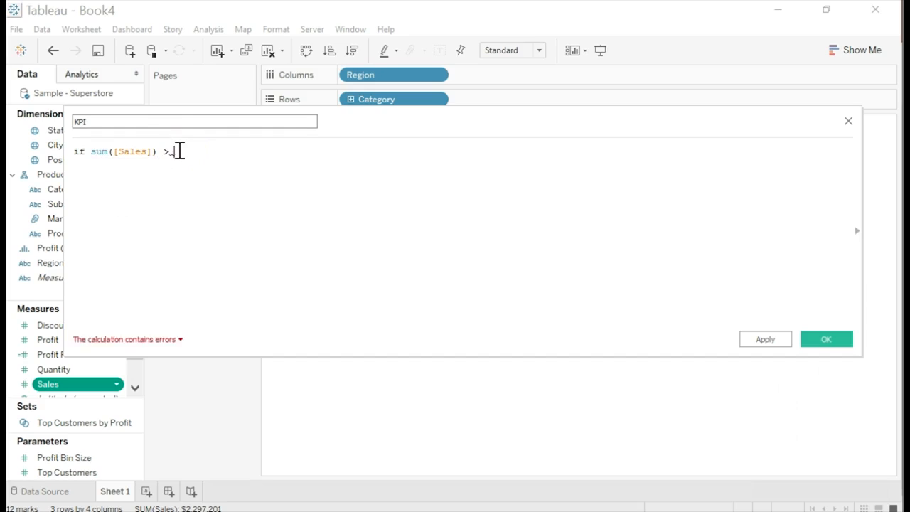
pyautogui.write('125000')
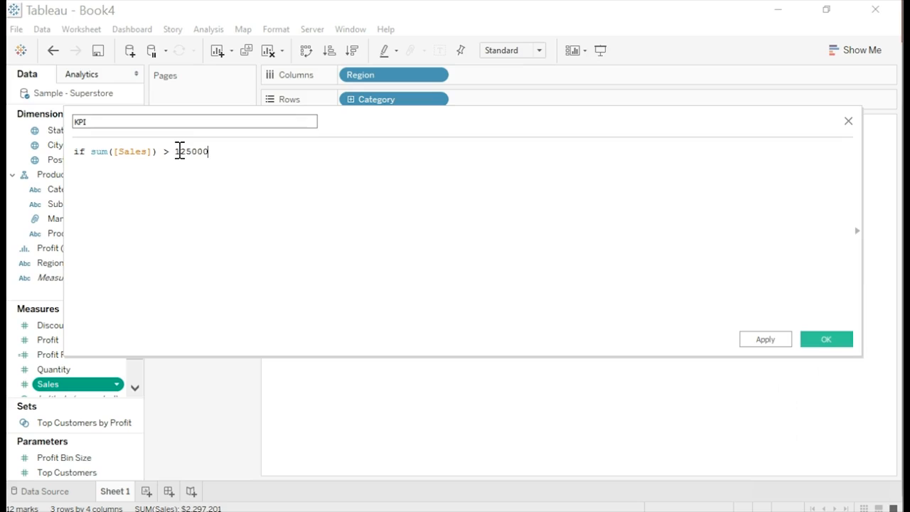
# Finish the formula: then "Above benchmark" else "Below benchmark" end, and save it.
pyautogui.write('t')
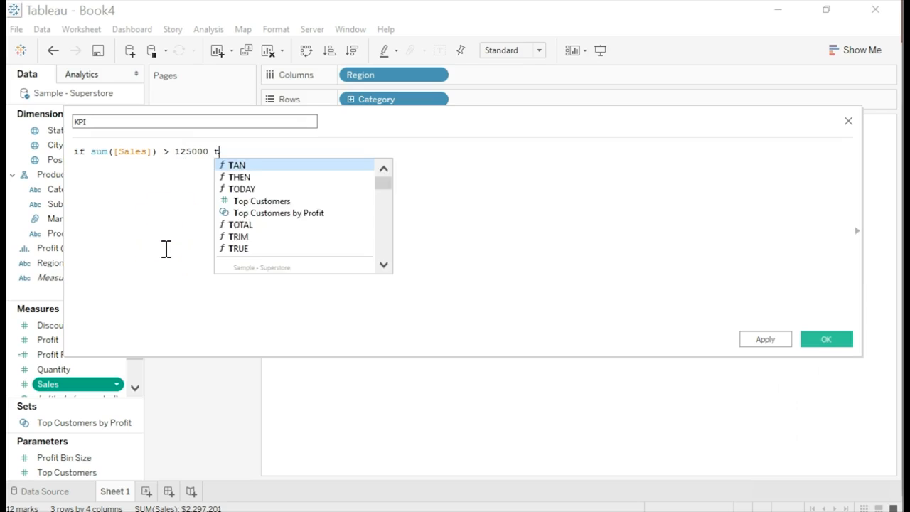
pyautogui.write('hen')
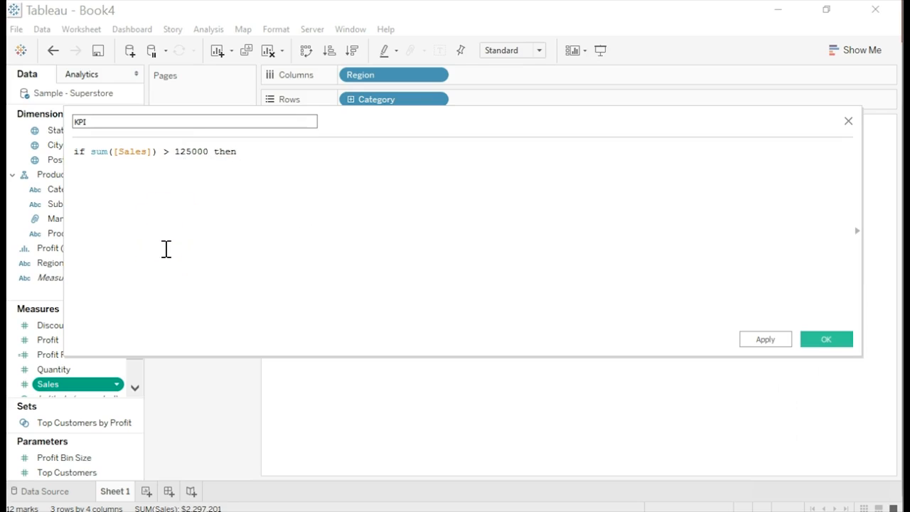
pyautogui.write('"Above')
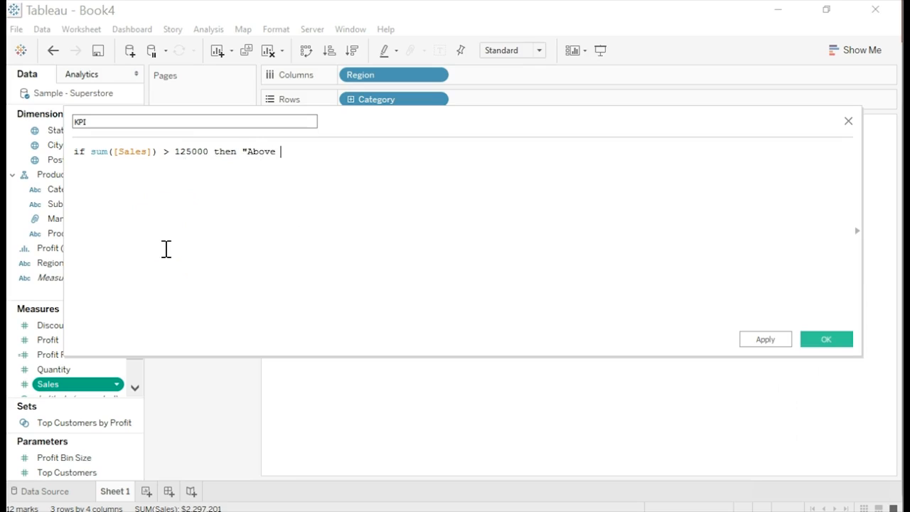
pyautogui.write('benchmark')
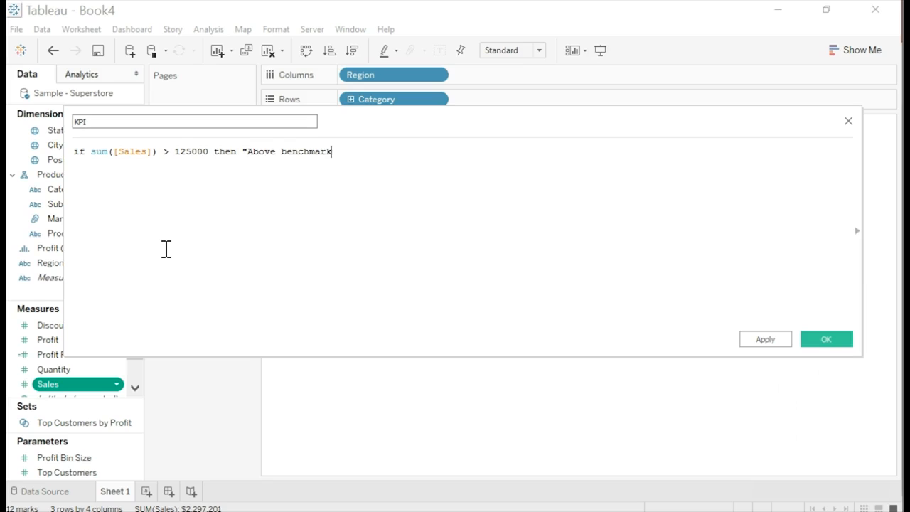
pyautogui.write('else "B')
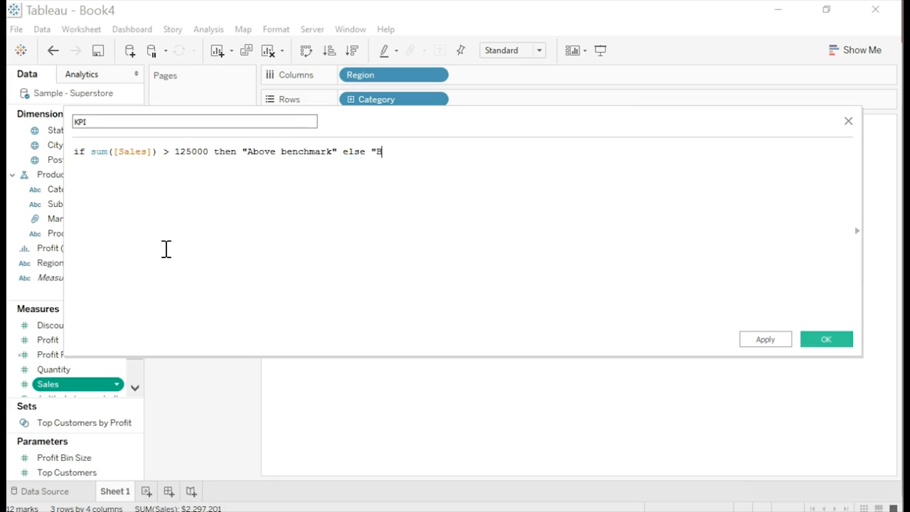
pyautogui.write('elow benchmark" end')
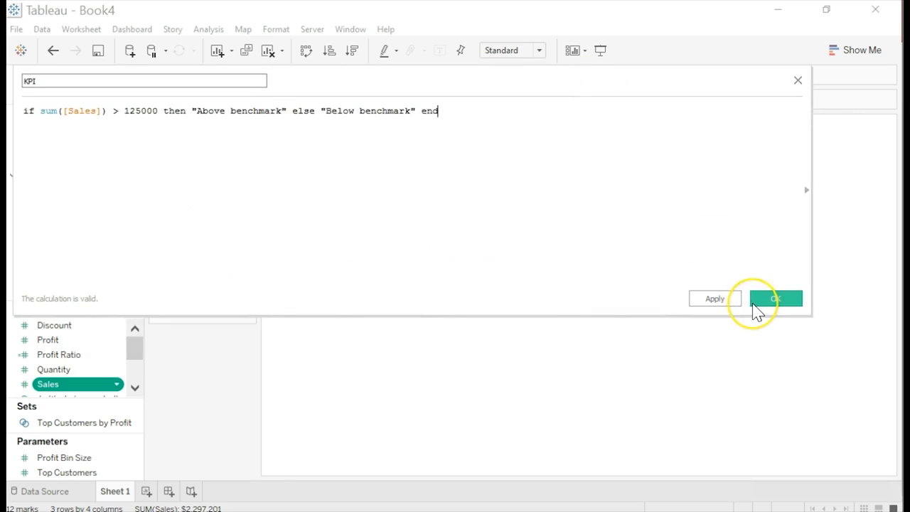
pyautogui.click(776, 298)
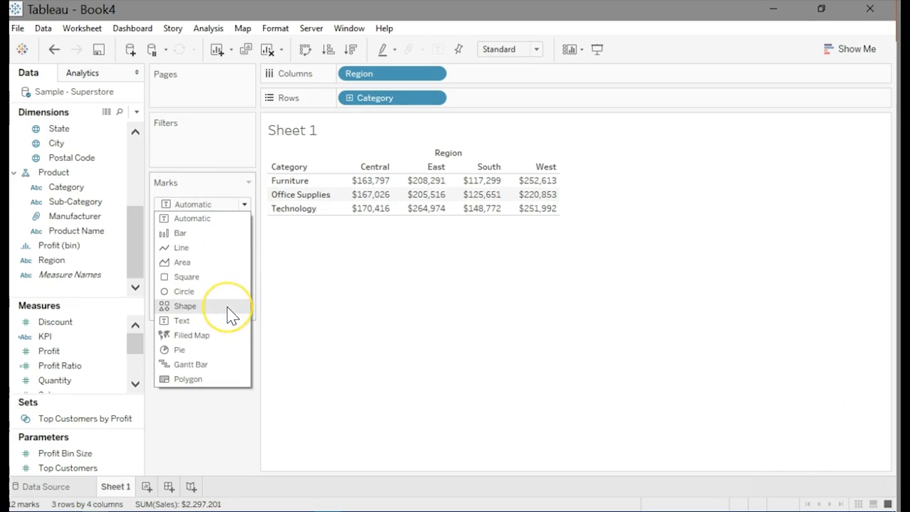
# Set the Marks type to Shape and put the KPI field on the Shape card.
pyautogui.click(185, 306)
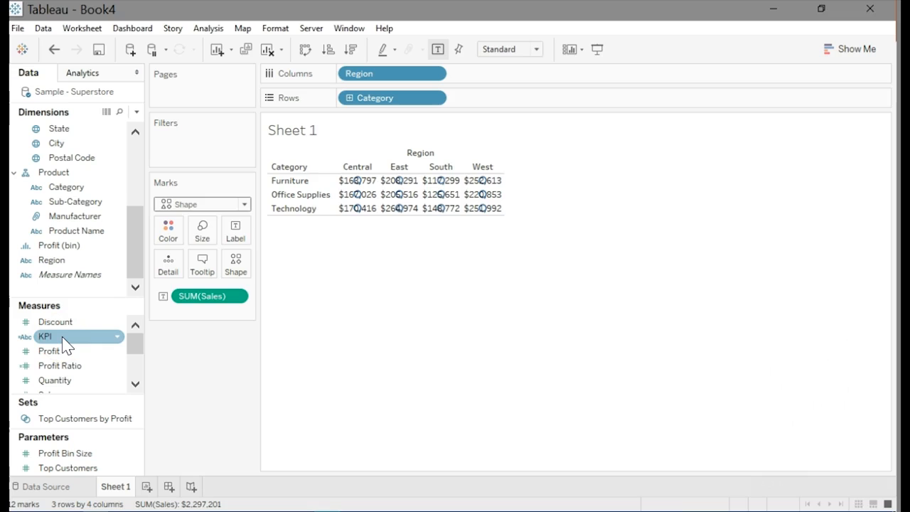
pyautogui.click(55, 321)
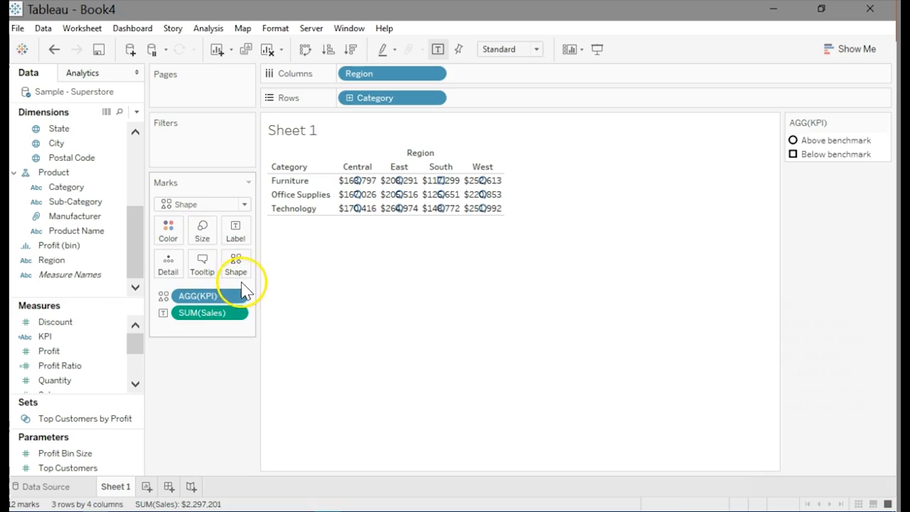
# Use the KPI palette: green check for Above benchmark, red X for Below benchmark.
pyautogui.click(236, 264)
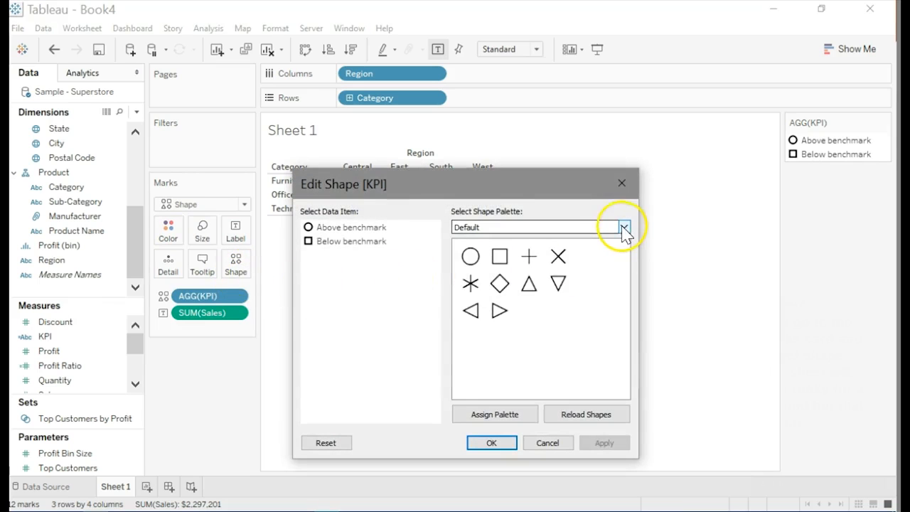
pyautogui.click(624, 227)
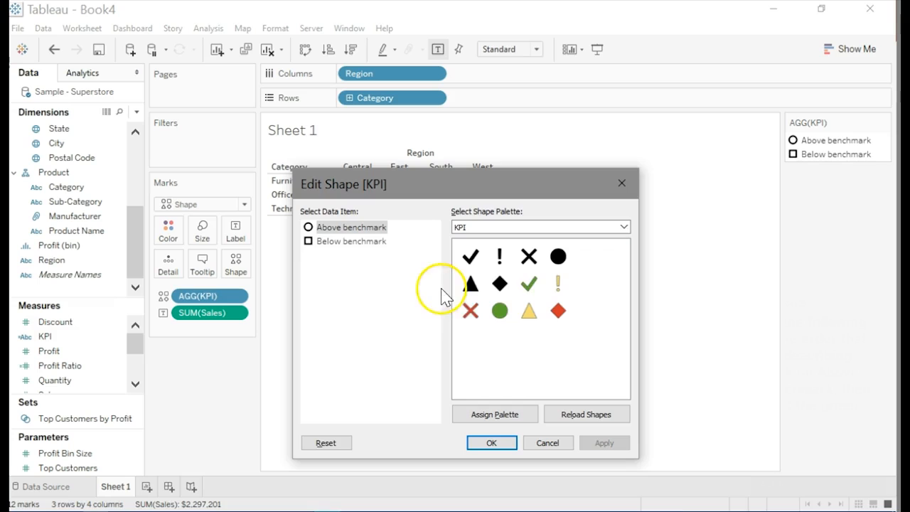
pyautogui.click(529, 284)
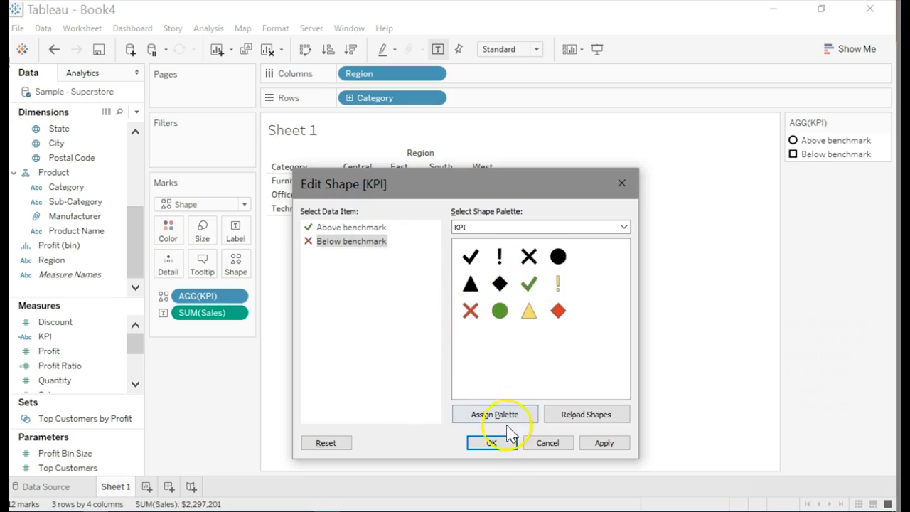
pyautogui.click(490, 443)
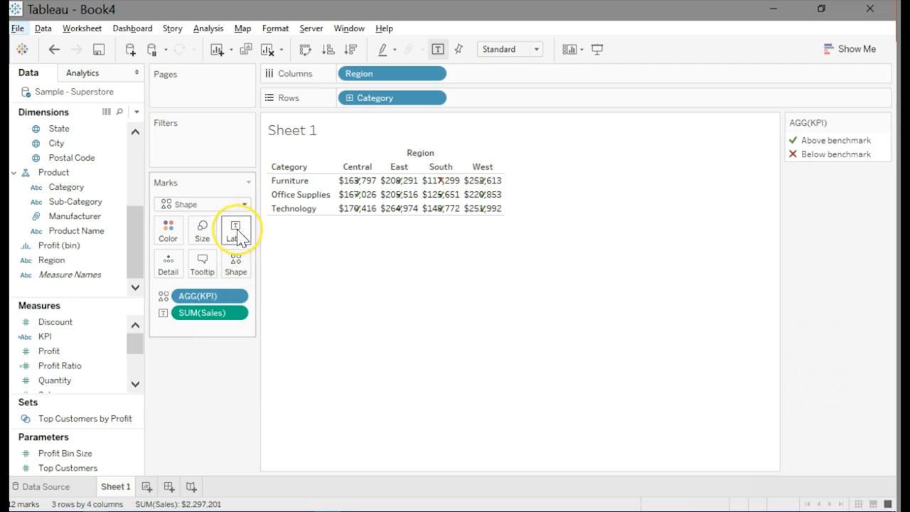
# Uncheck Show mark labels on the Label card so Sales numbers disappear.
pyautogui.click(235, 229)
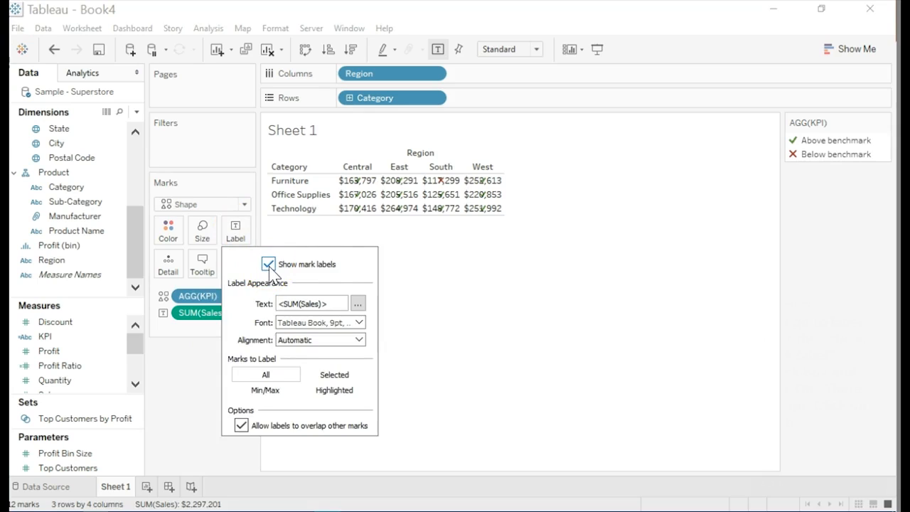
pyautogui.click(268, 264)
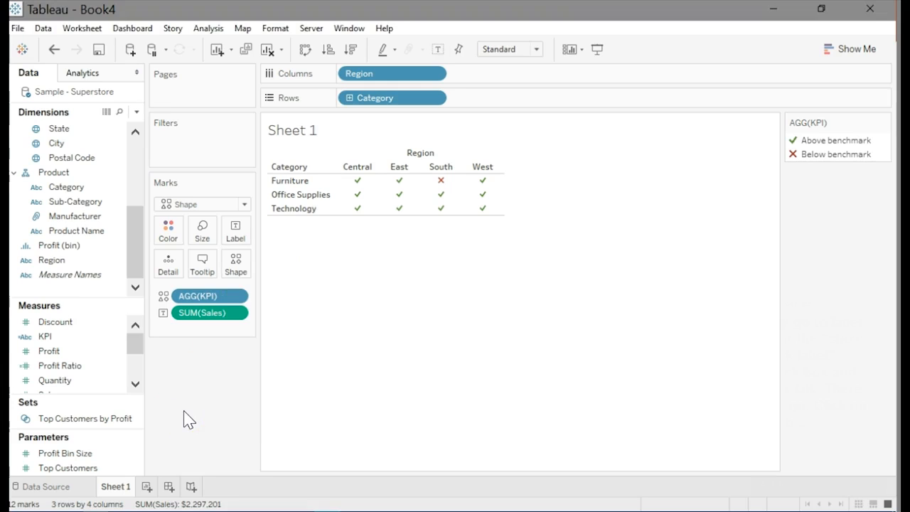
# Rename the Sheet 1 tab to 'Sales KPI'.
pyautogui.doubleClick(115, 486)
pyautogui.write('Sales KPI')
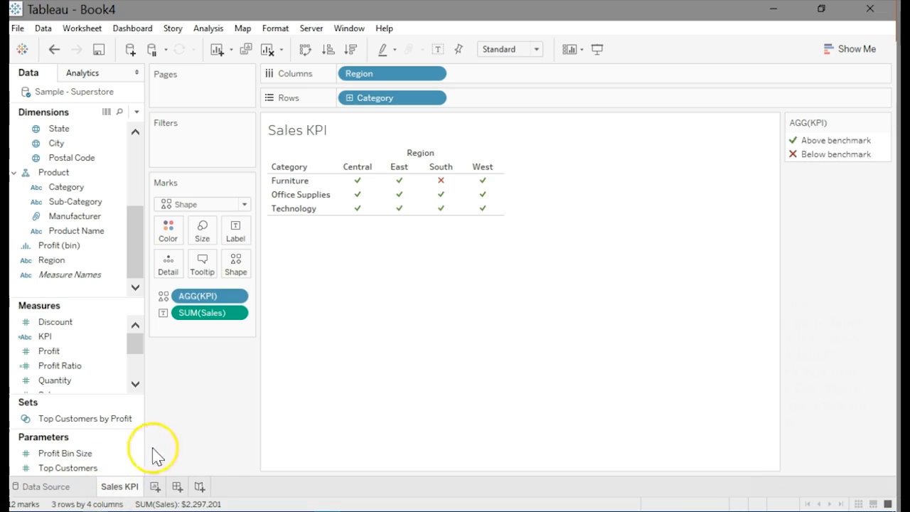
pyautogui.moveTo(224, 456)
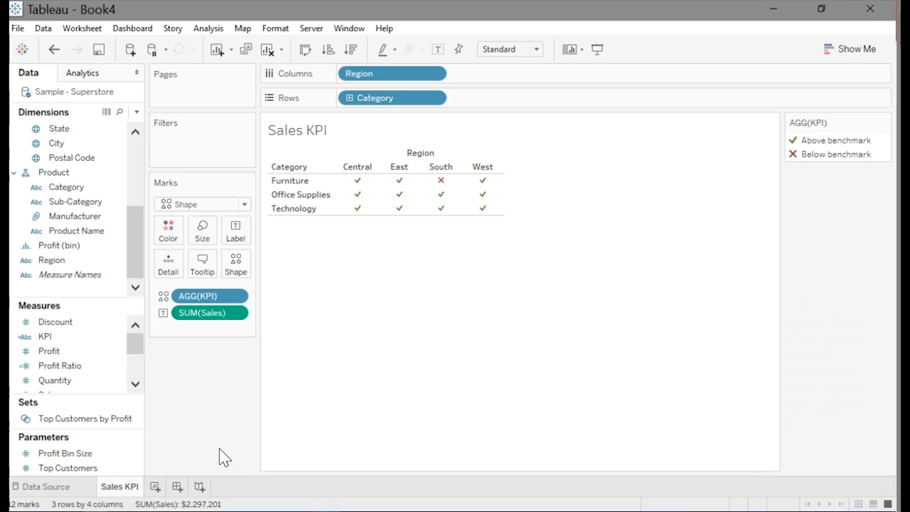